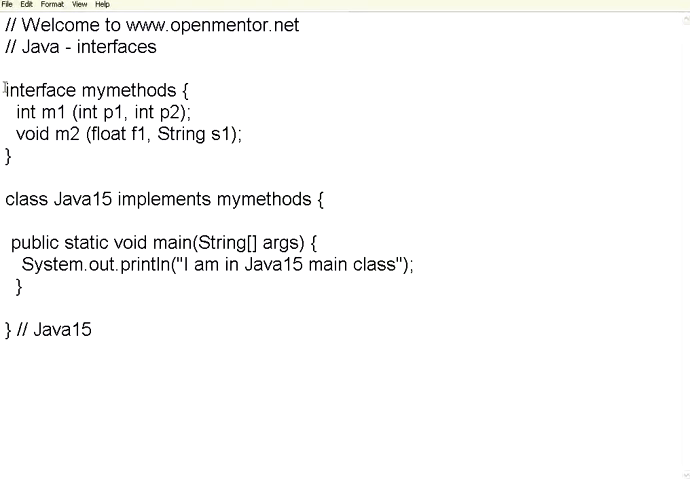
# Step: Add the comment '// signatures for methods' above the mymethods interface
pyautogui.doubleClick(40, 90)
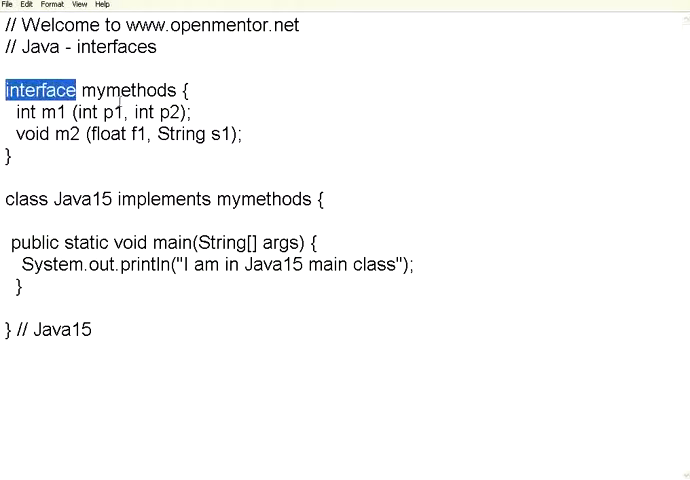
pyautogui.doubleClick(130, 90)
pyautogui.write('// sig')
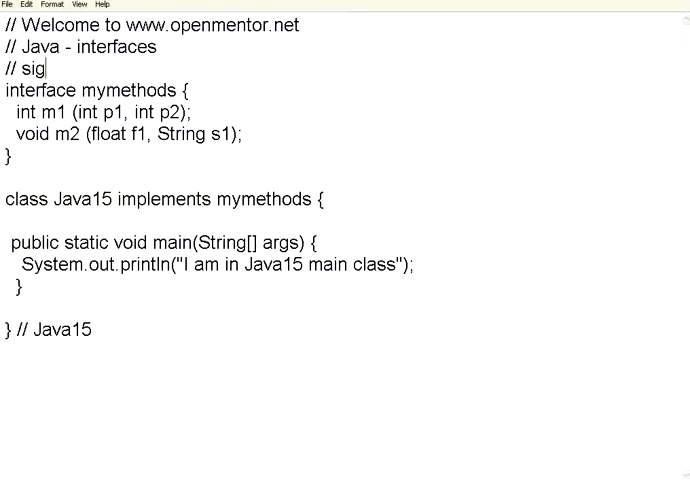
pyautogui.write('natures for')
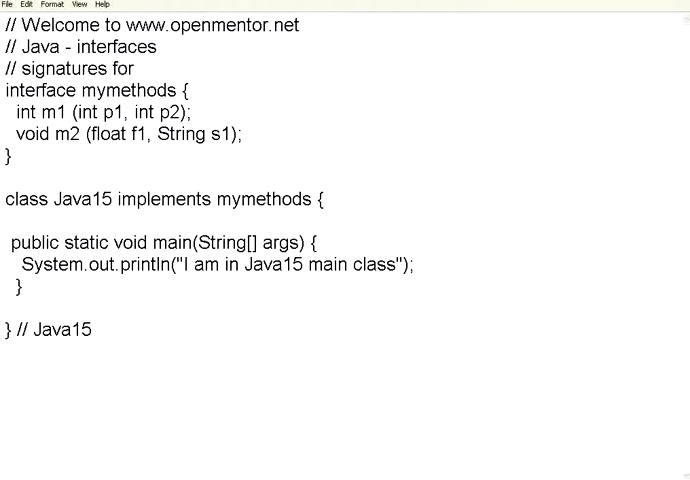
pyautogui.write('methods')
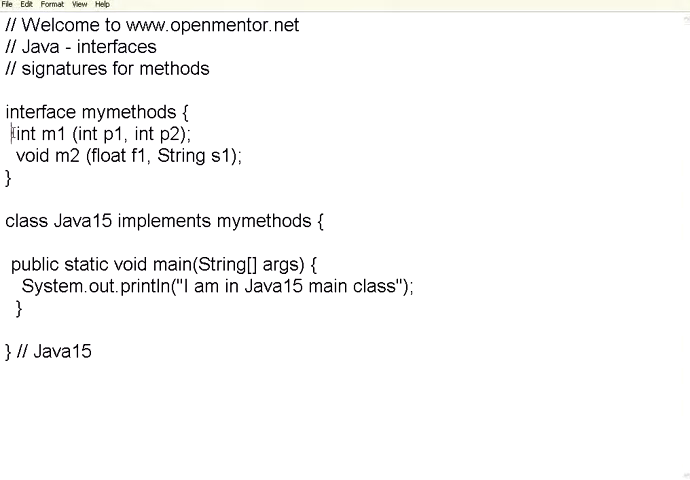
# Step: Append the comment '// only declare, no body' after the m1 declaration
pyautogui.moveTo(12, 132); pyautogui.dragTo(242, 156)
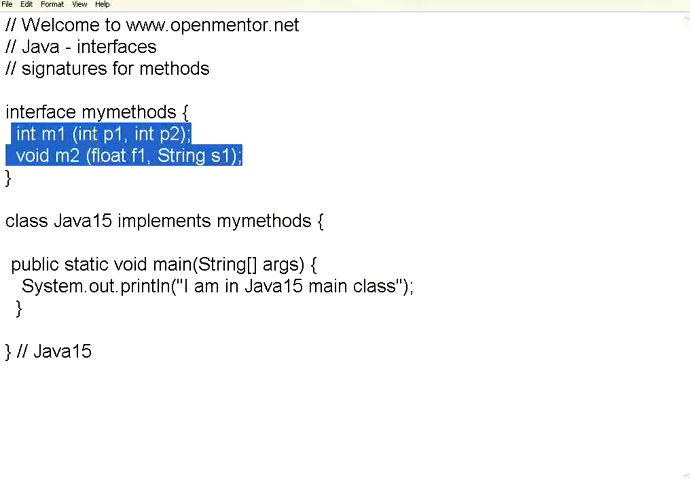
pyautogui.doubleClick(54, 132)
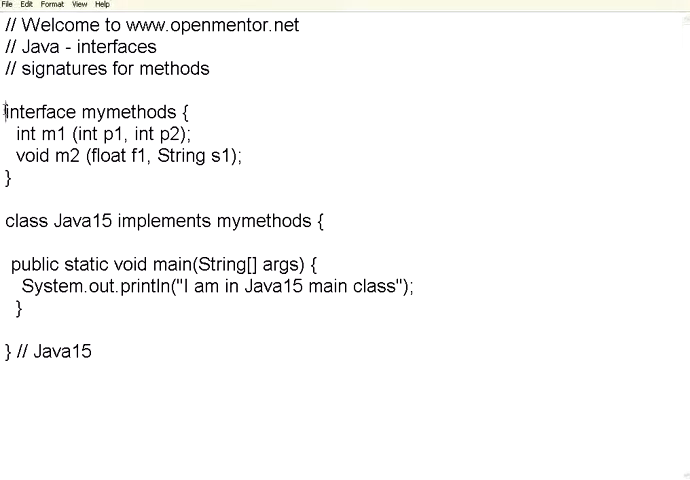
pyautogui.moveTo(96, 184)
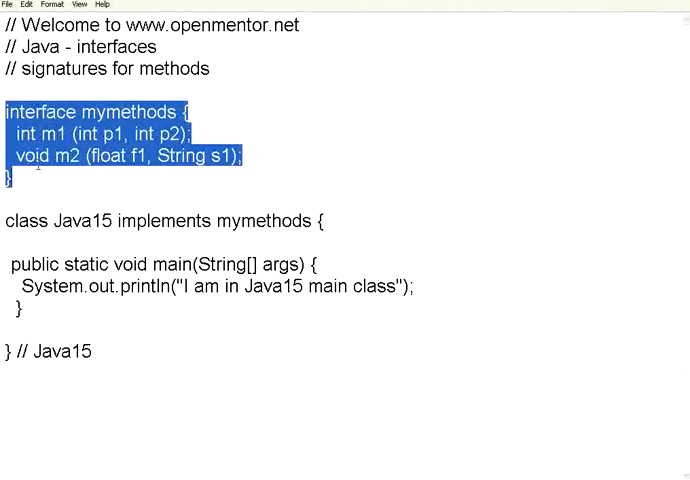
pyautogui.click(76, 156)
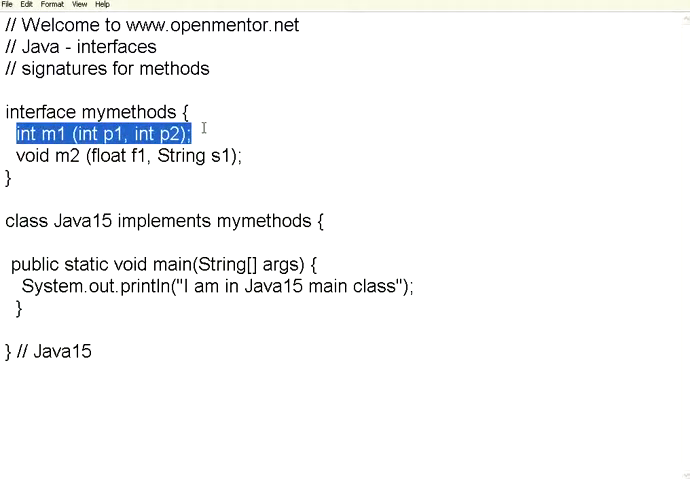
pyautogui.click(190, 130)
pyautogui.write(' // only d')
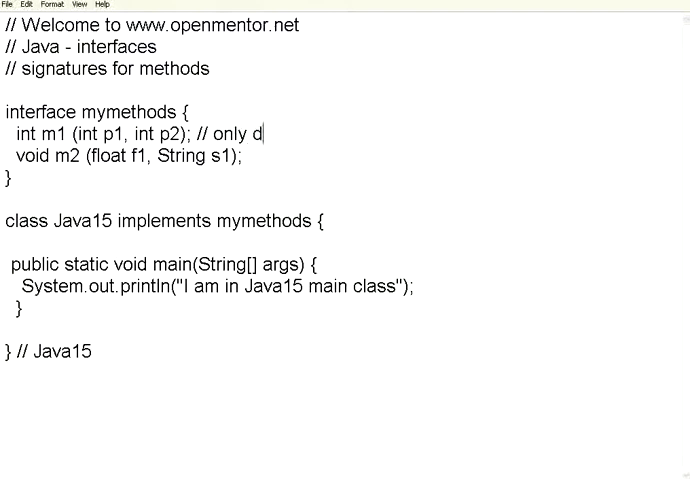
pyautogui.write('eclare')
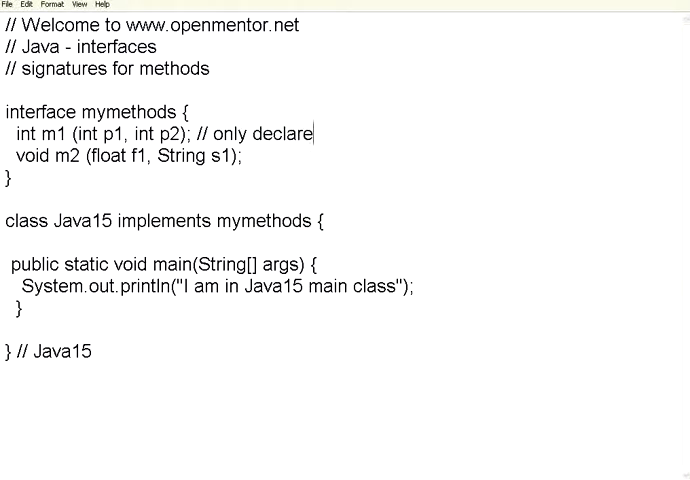
pyautogui.write(', no body')
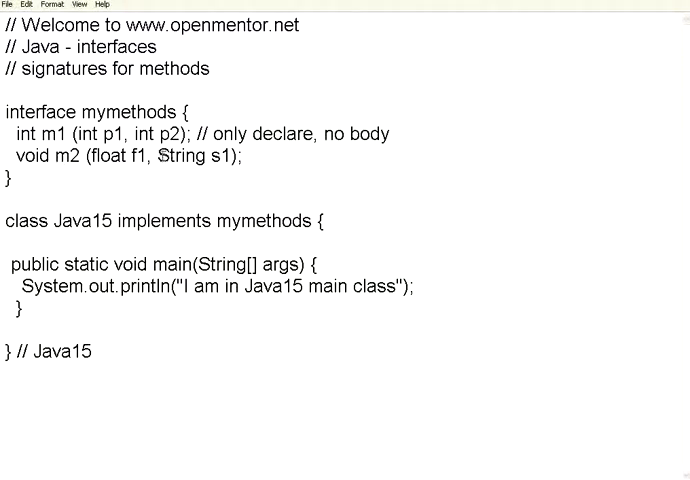
# Step: Highlight the m2 declaration line for review, then clear the selection
pyautogui.click(16, 156)
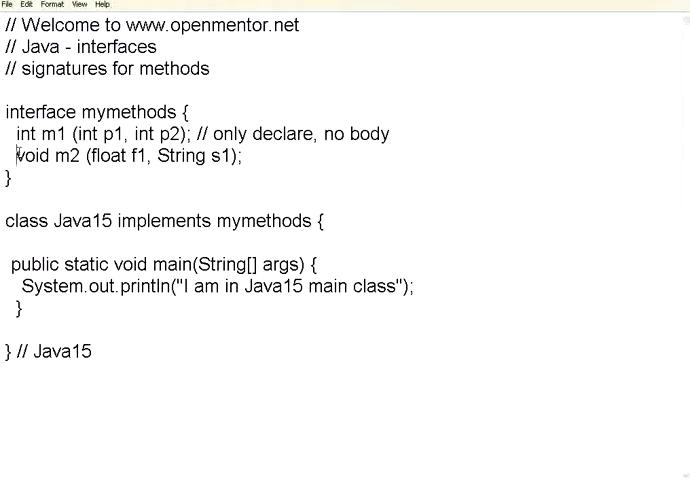
pyautogui.tripleClick(130, 156)
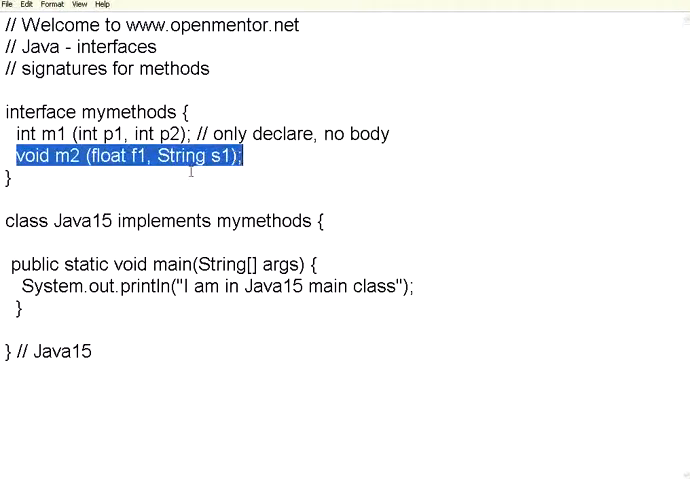
pyautogui.click(190, 170)
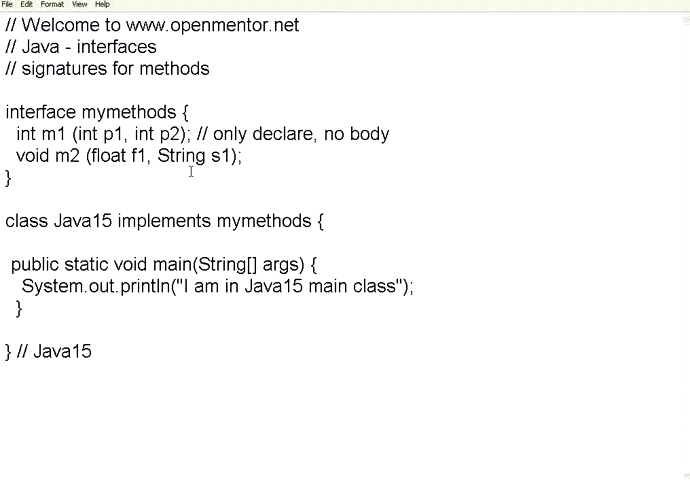
pyautogui.click(12, 180)
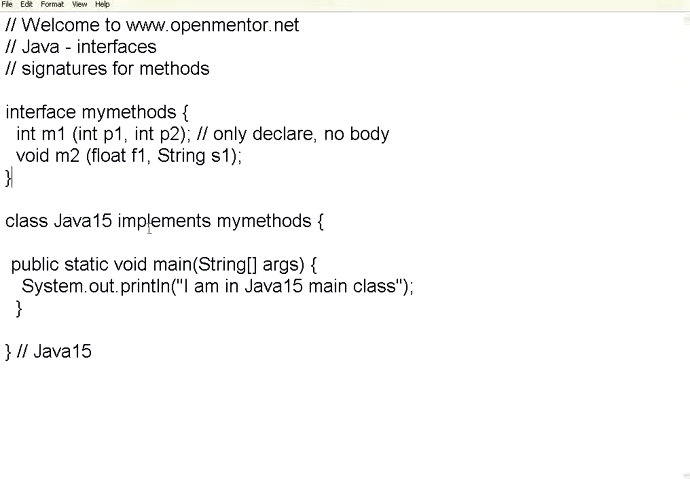
pyautogui.doubleClick(164, 220)
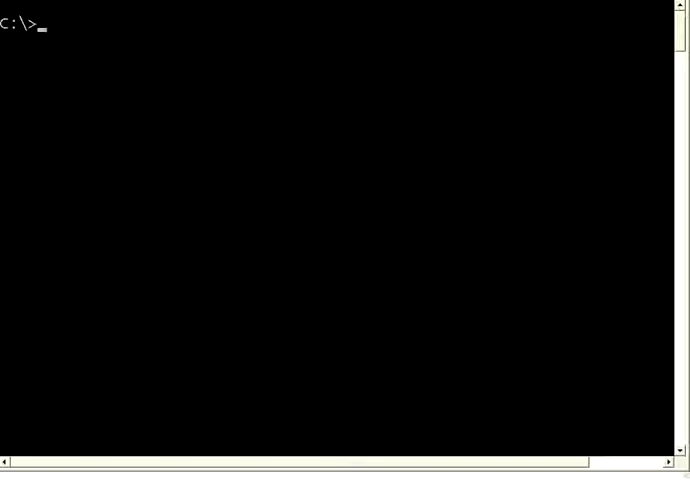
# Step: Compile with javac java15.java, revealing the missing m2 override error
pyautogui.write('javac java15.java')
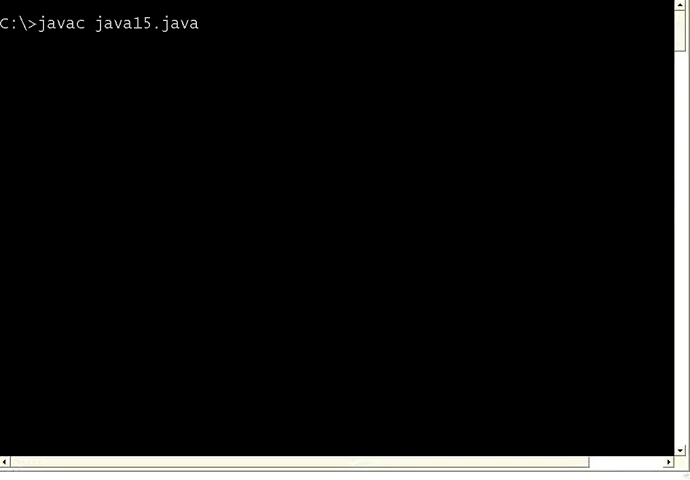
pyautogui.press('Return')
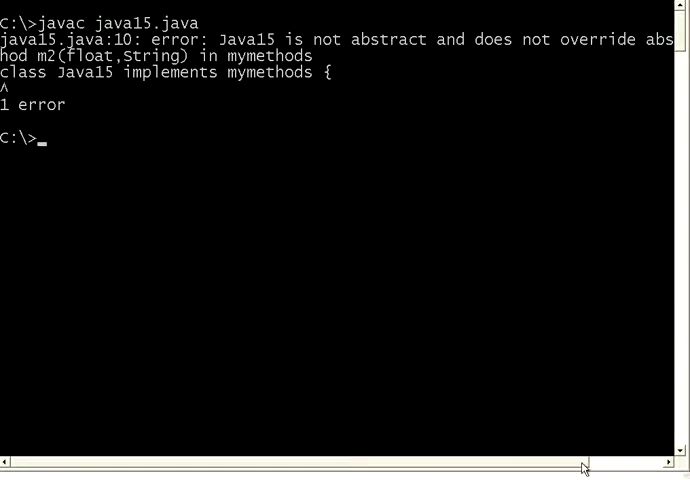
pyautogui.moveTo(60, 76)
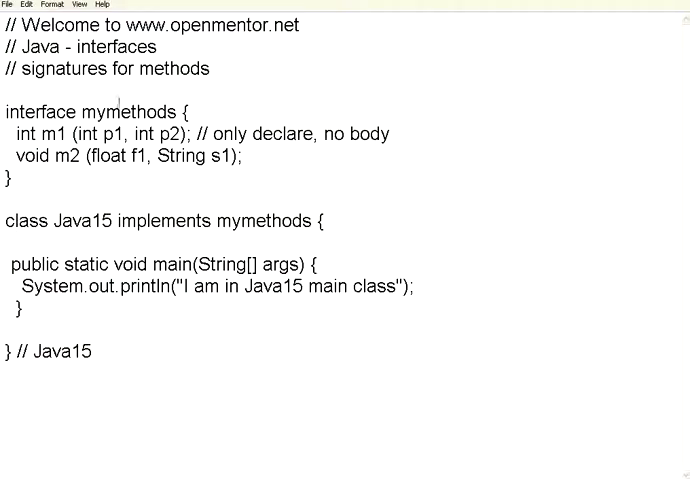
# Step: Give Java15 printing m1 and m2 bodies and call m1(1,1); and m2(10.0, "hello"); in main
pyautogui.moveTo(12, 132); pyautogui.dragTo(242, 156)
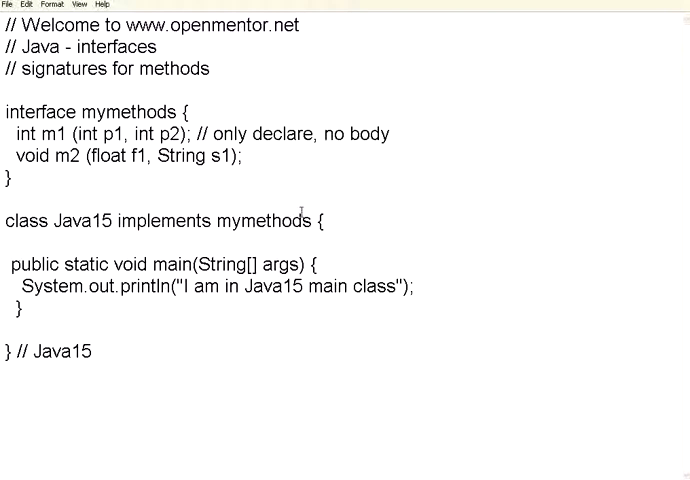
pyautogui.moveTo(160, 252)
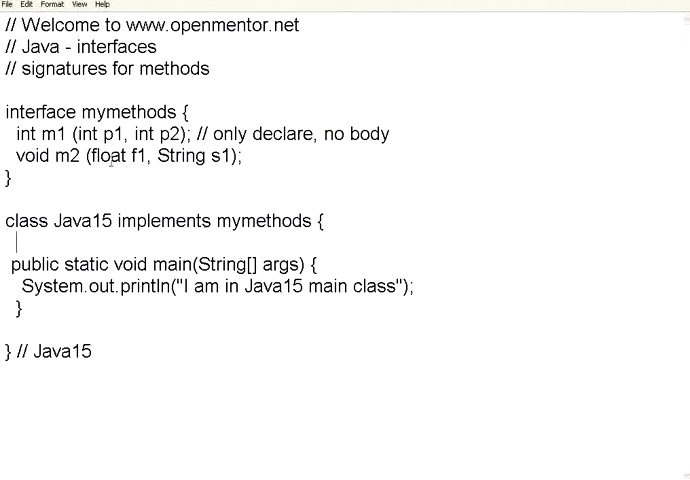
pyautogui.moveTo(12, 132); pyautogui.dragTo(240, 156)
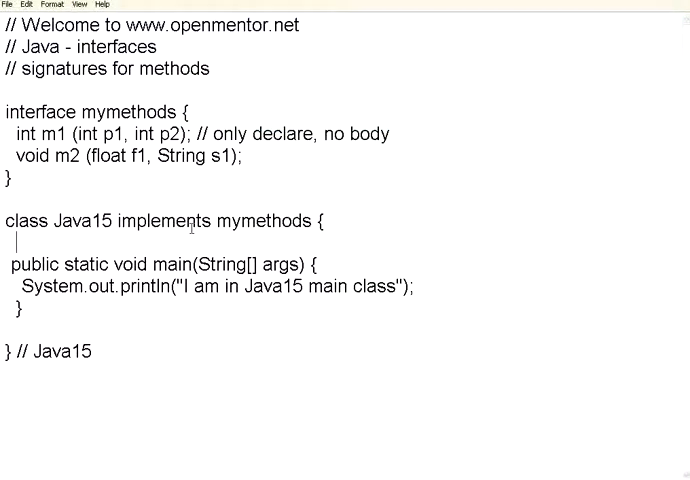
pyautogui.doubleClick(168, 156)
pyautogui.write('m2(')
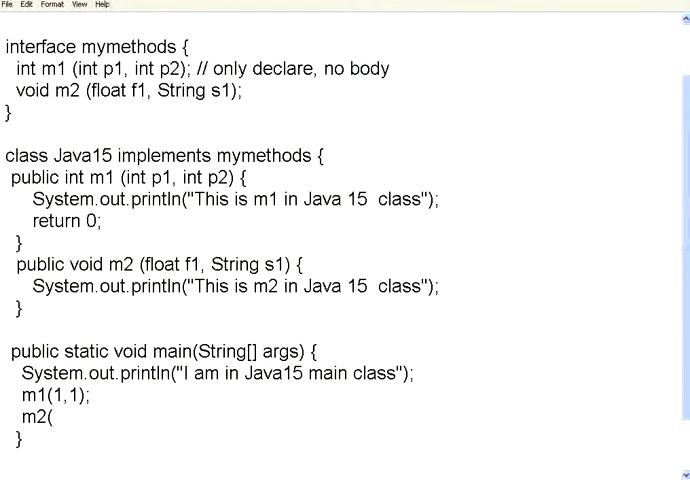
pyautogui.write('10.0, "hello");')
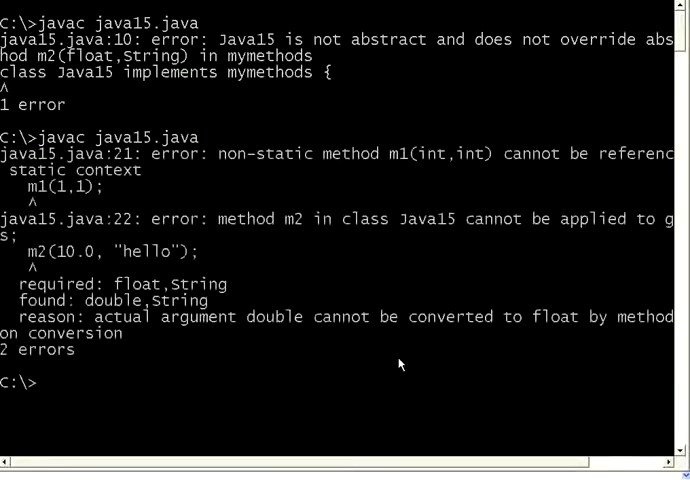
pyautogui.moveTo(284, 196)
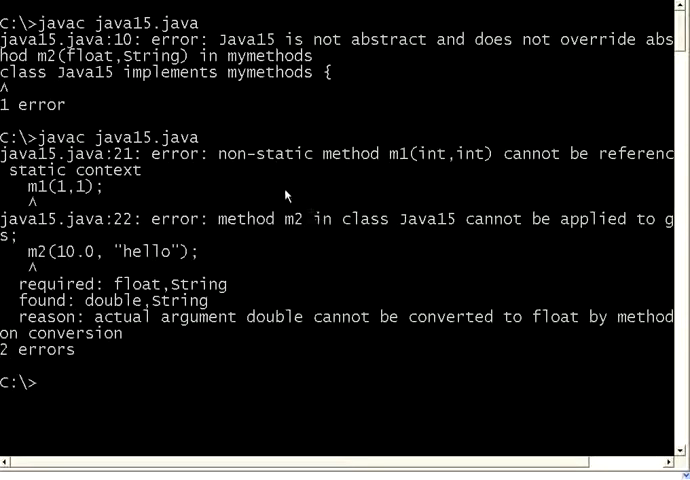
pyautogui.moveTo(608, 170)
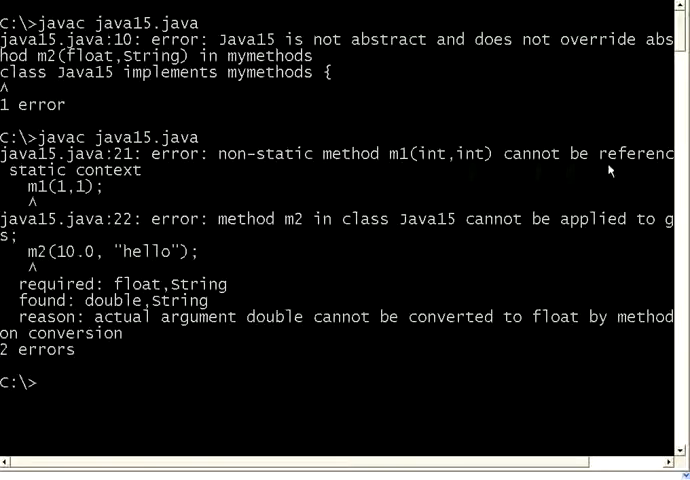
pyautogui.moveTo(404, 388)
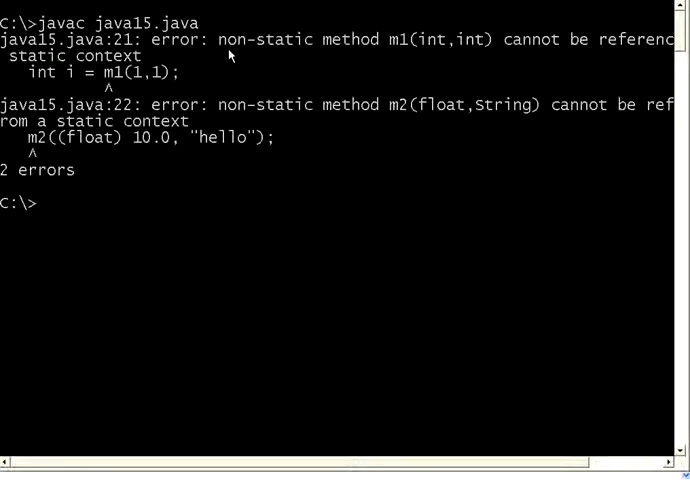
pyautogui.moveTo(418, 54)
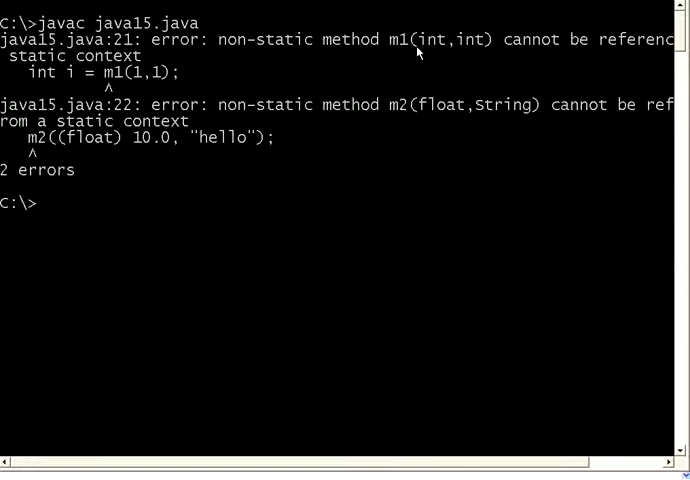
pyautogui.moveTo(112, 64)
pyautogui.write('javac java15.java')
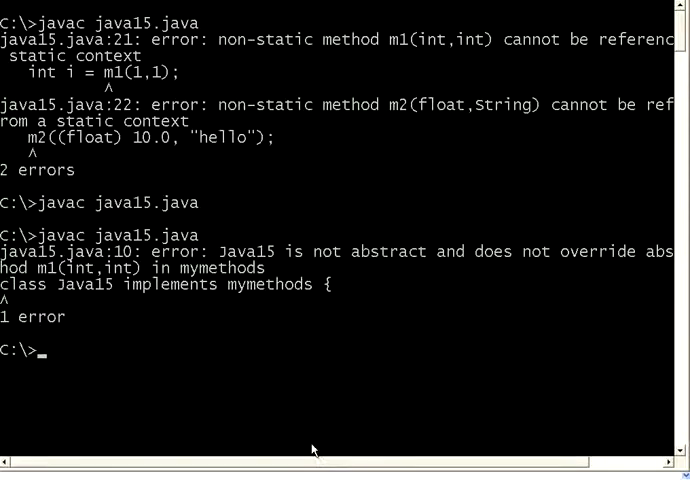
pyautogui.moveTo(296, 260)
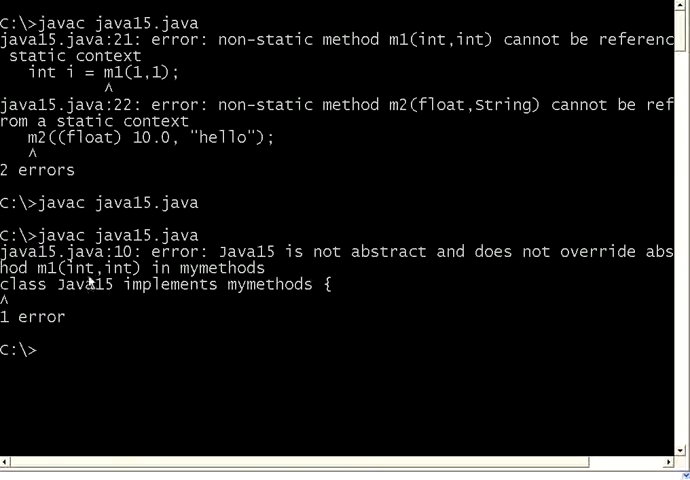
pyautogui.moveTo(262, 298)
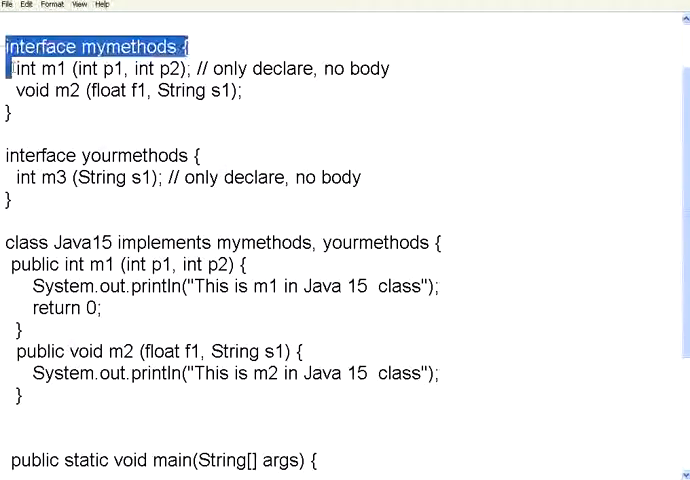
# Step: Highlight the clause making Java15 implement both mymethods and yourmethods
pyautogui.doubleClick(68, 90)
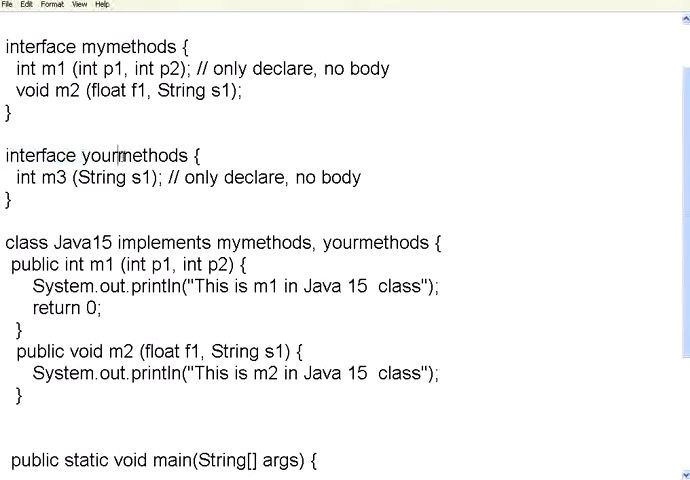
pyautogui.moveTo(14, 178); pyautogui.dragTo(136, 178)
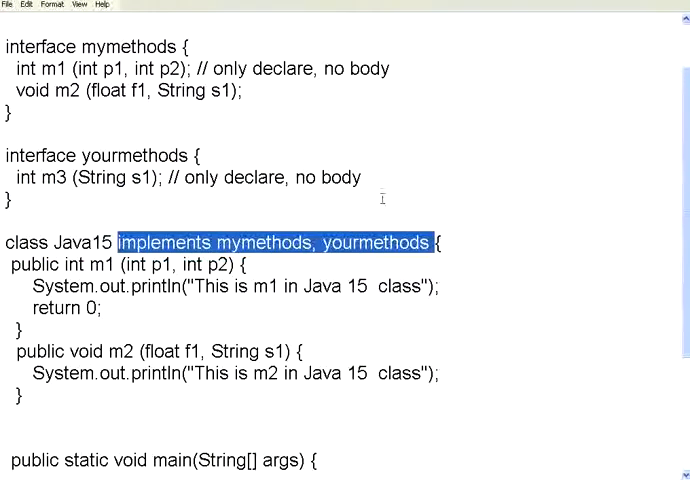
pyautogui.moveTo(312, 228)
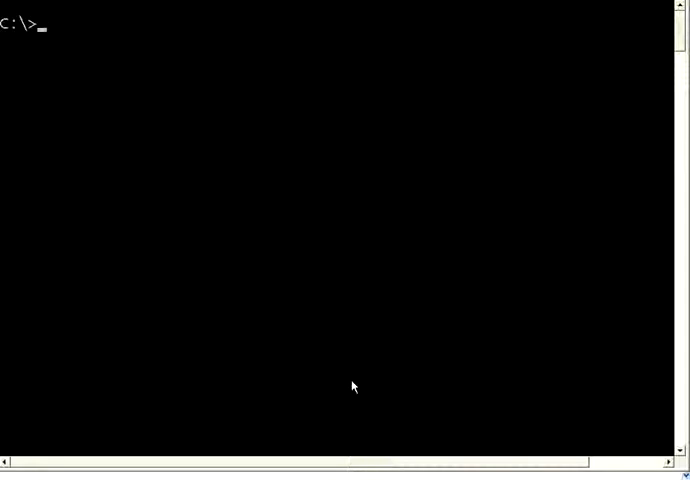
# Step: Recompile with javac java15.java, revealing the missing m3(String) override error
pyautogui.write('javac java15.java')
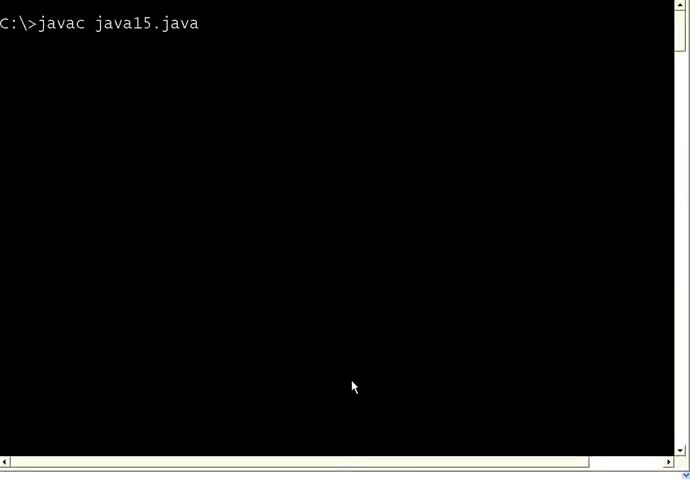
pyautogui.press('Return')
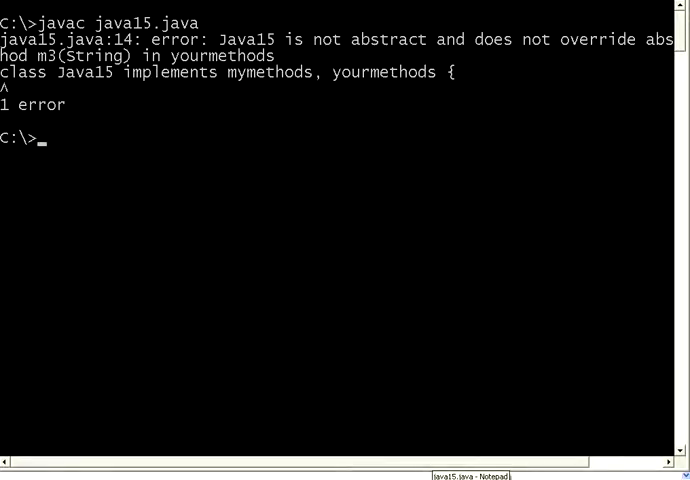
pyautogui.click(470, 476)
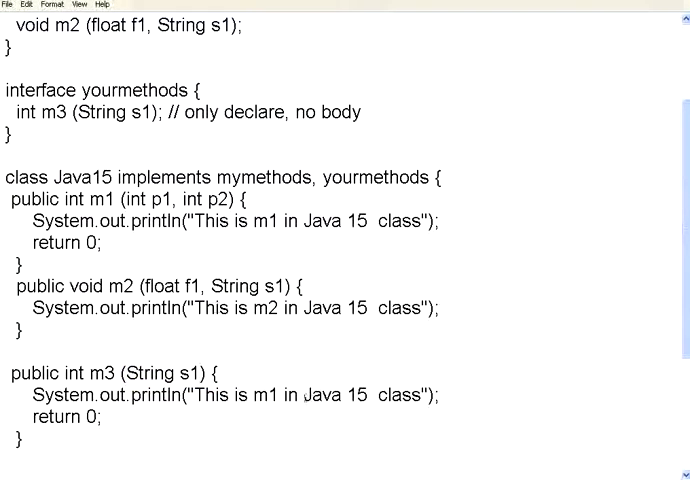
# Step: Rename the copied method's message to m3 so it prints 'This is m3 in Java 15 class'
pyautogui.write('m3')
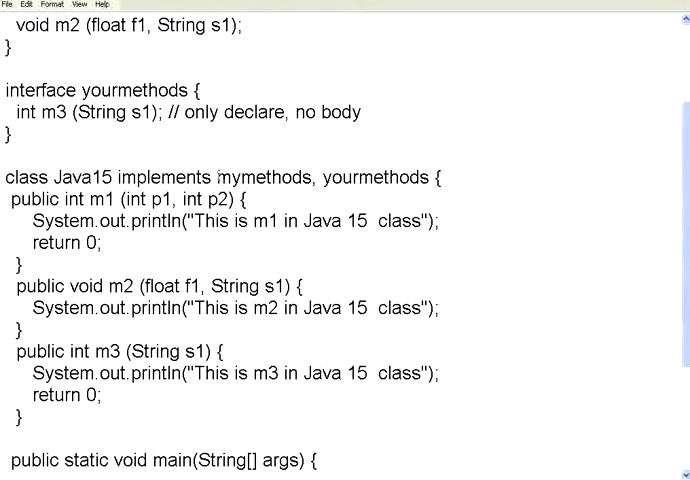
pyautogui.moveTo(220, 176); pyautogui.dragTo(424, 176)
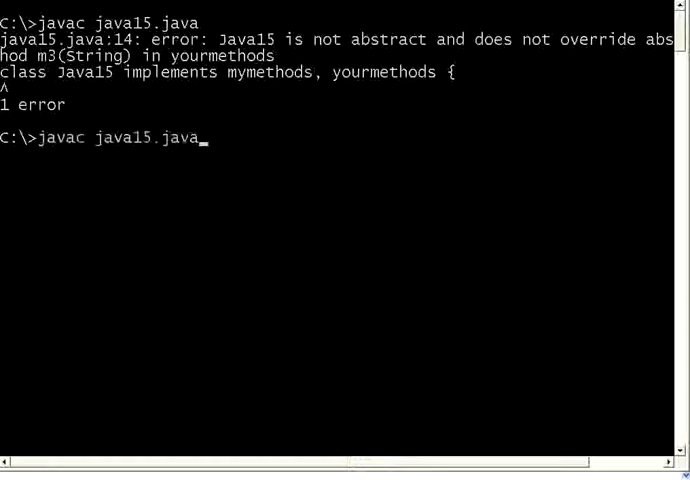
# Step: Recompile java15.java now that m3 has a body
pyautogui.press('Return')
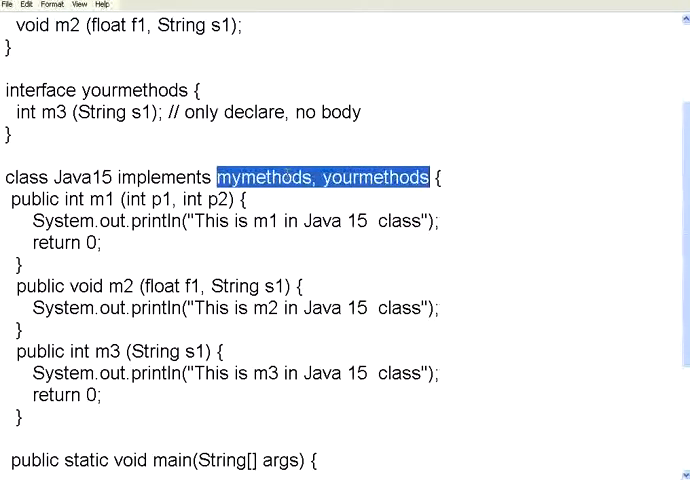
pyautogui.scroll(3)
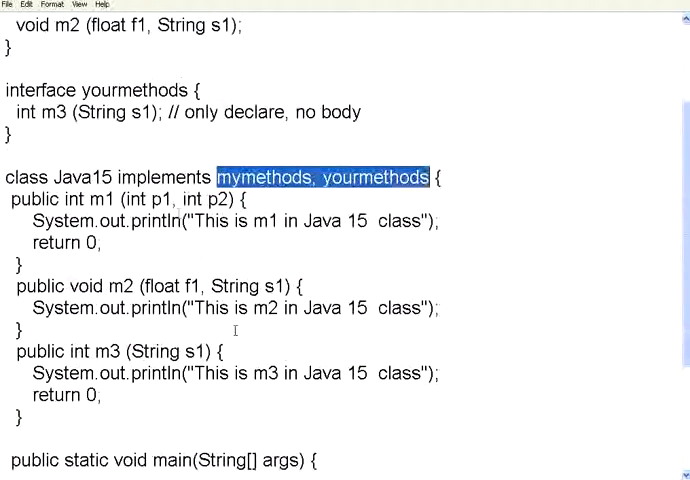
pyautogui.click(10, 198)
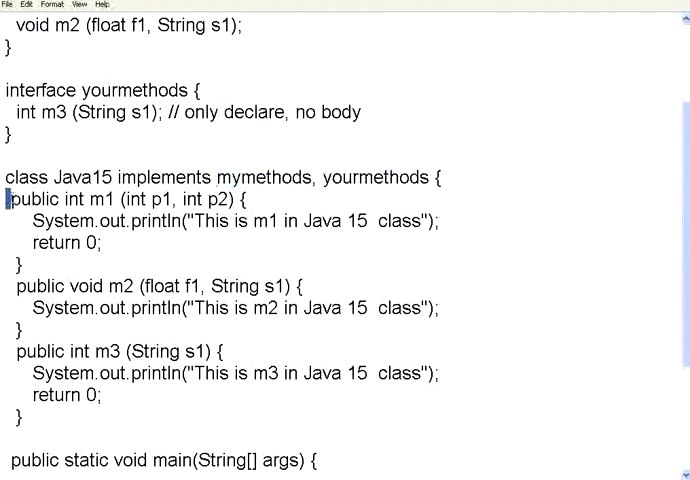
pyautogui.moveTo(14, 196); pyautogui.dragTo(18, 412)
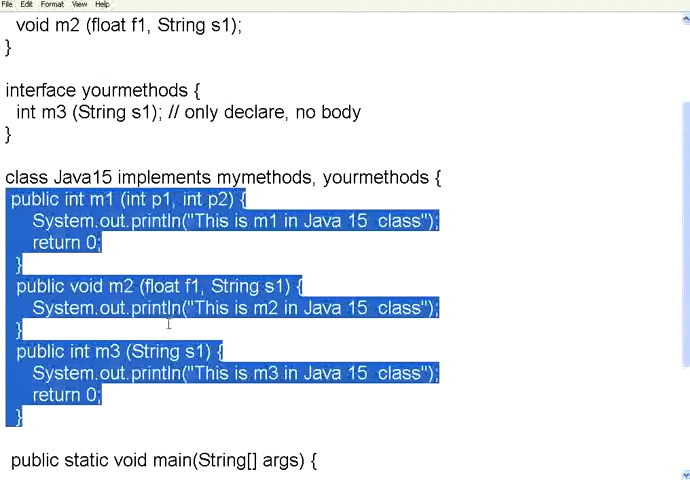
pyautogui.scroll(3)
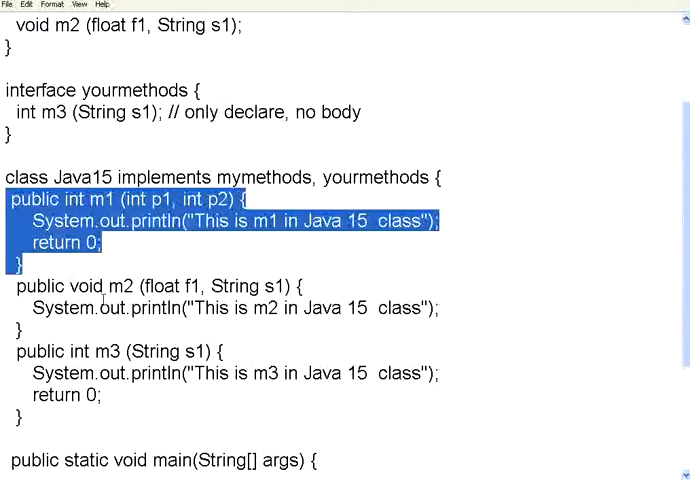
pyautogui.scroll(-3)
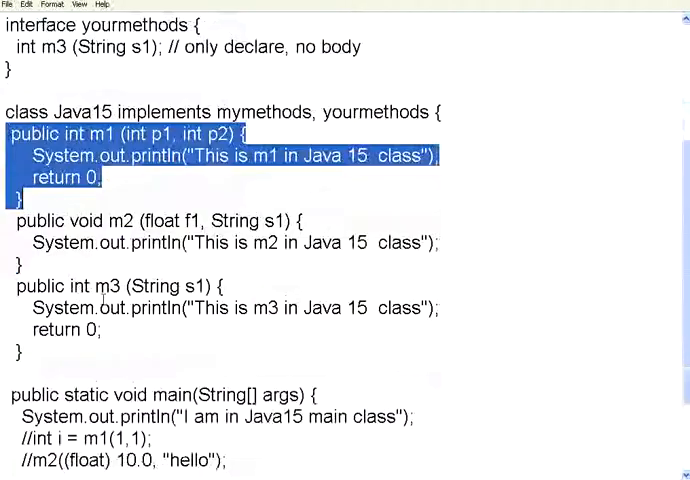
pyautogui.scroll(3)
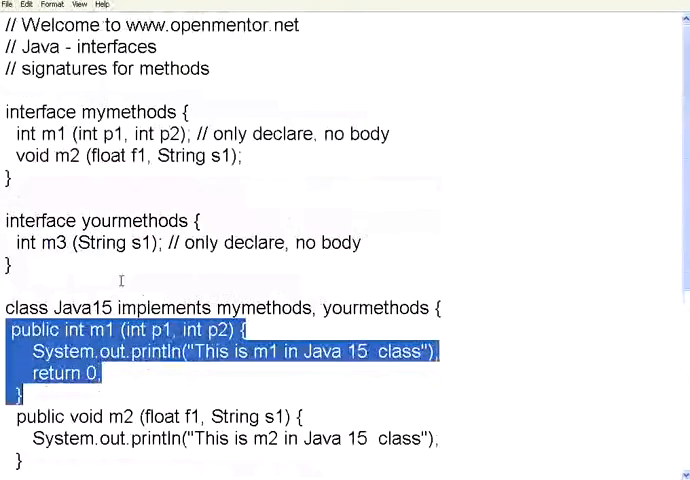